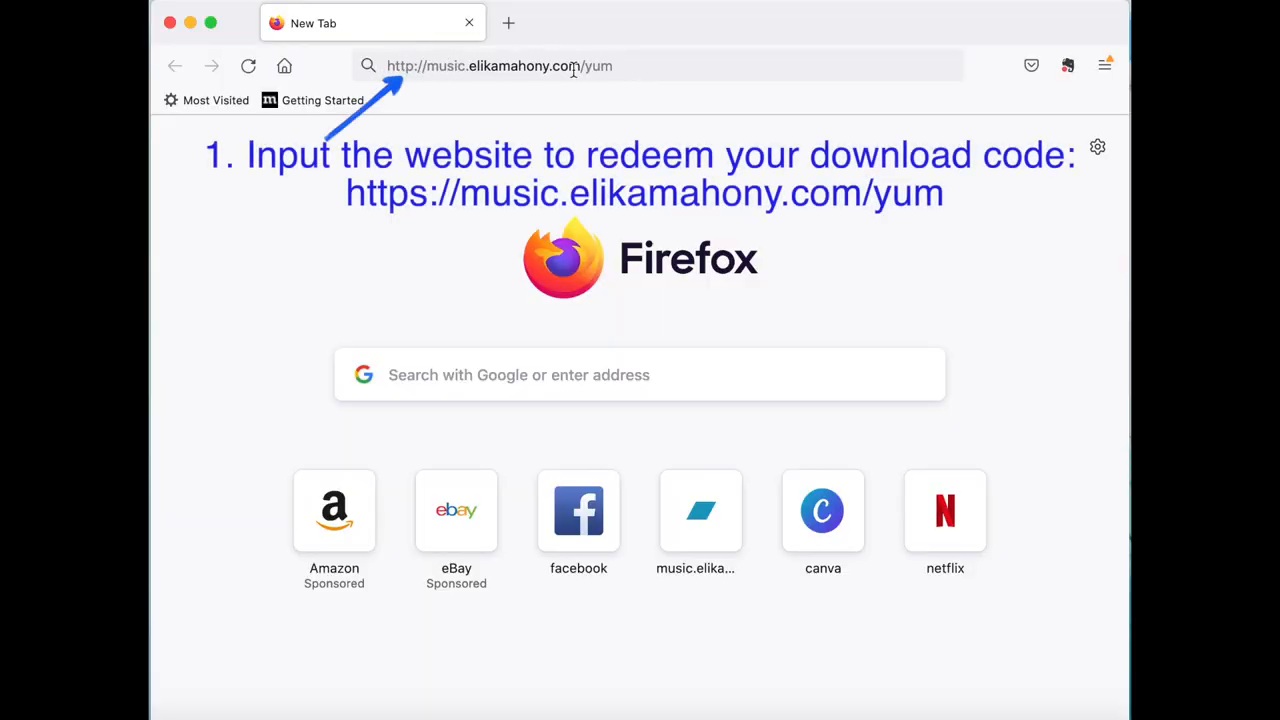
mouse_move(378, 78)
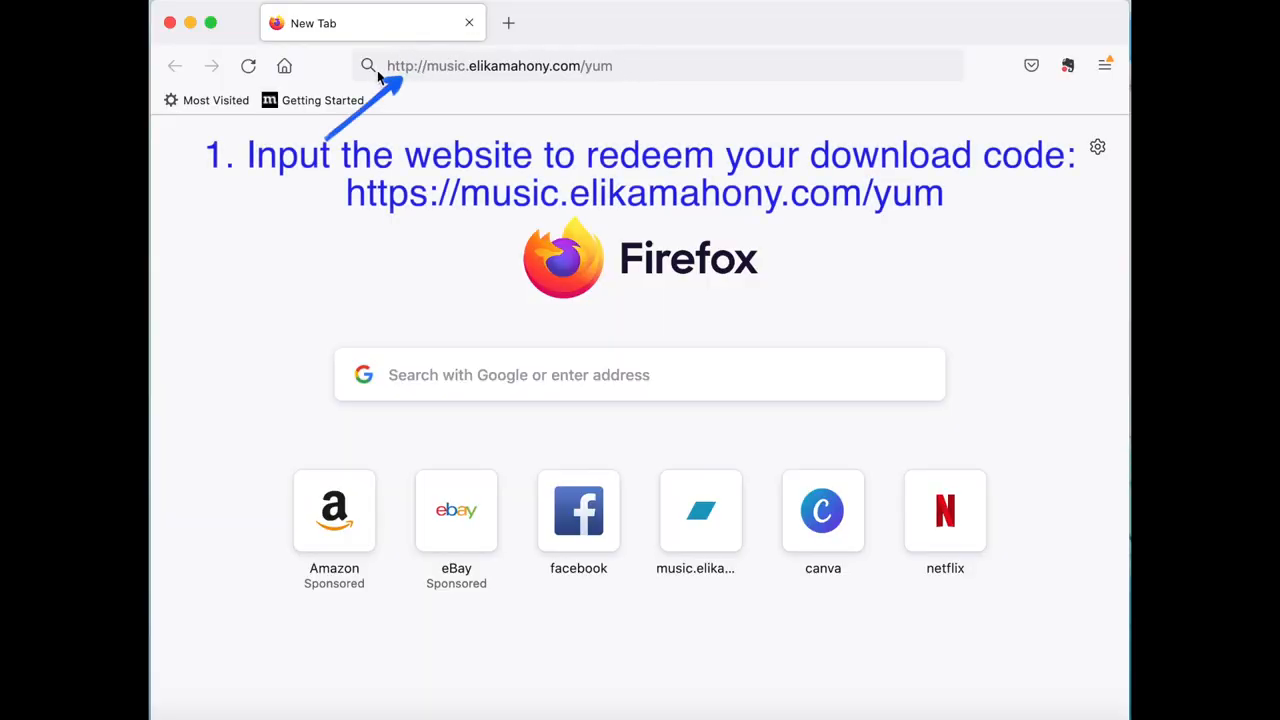
mouse_move(630, 66)
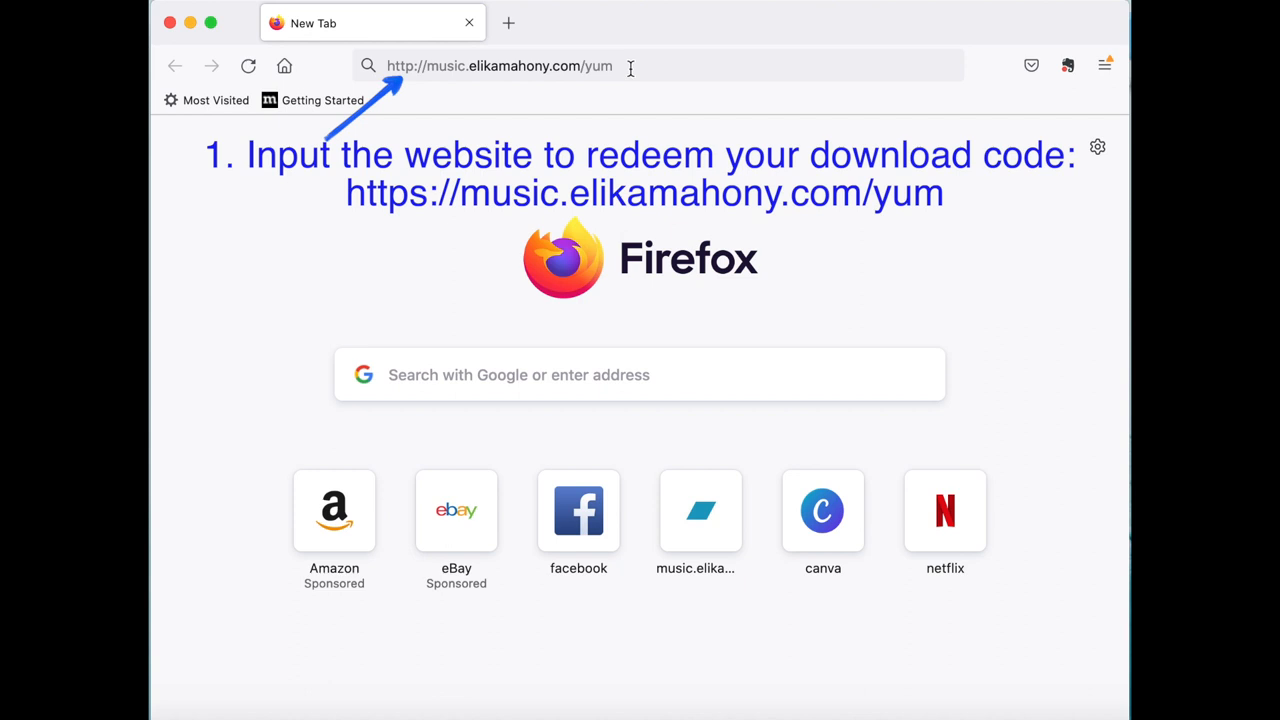
Step: Load music.elikamahony.com/yum, Elika Mahony's Bandcamp code redemption page
left_click(500, 66)
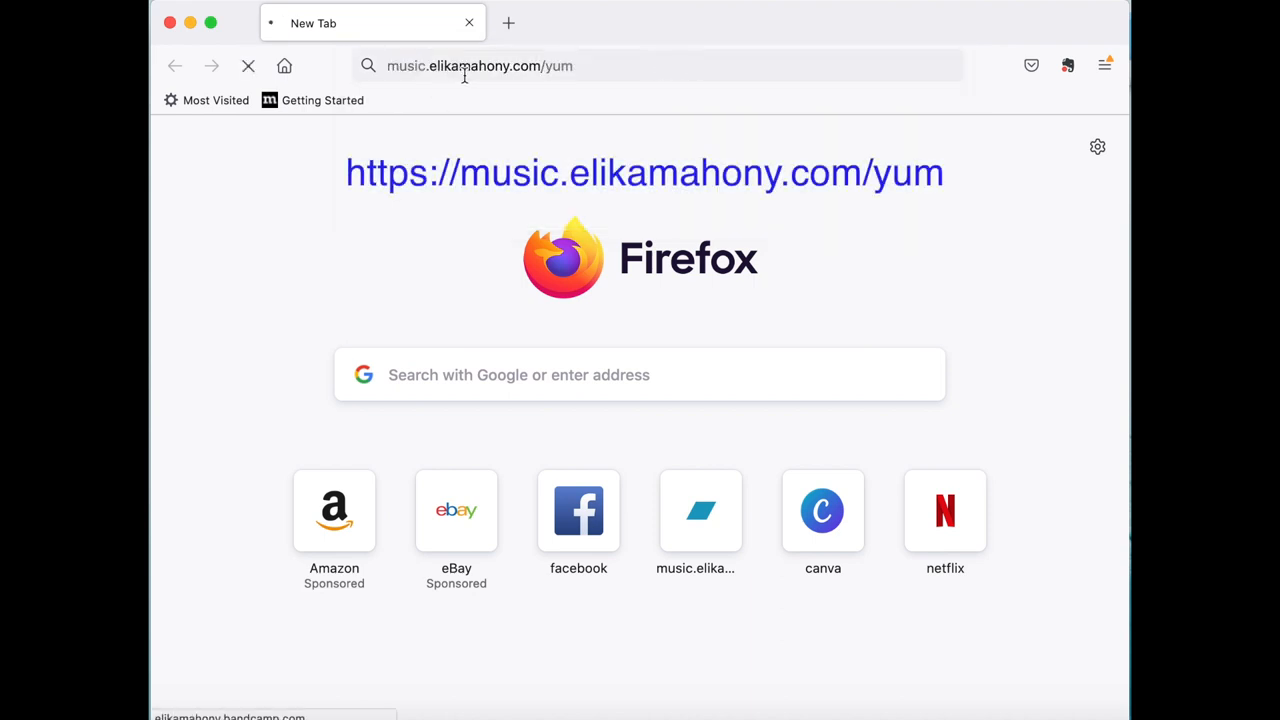
key("Return")
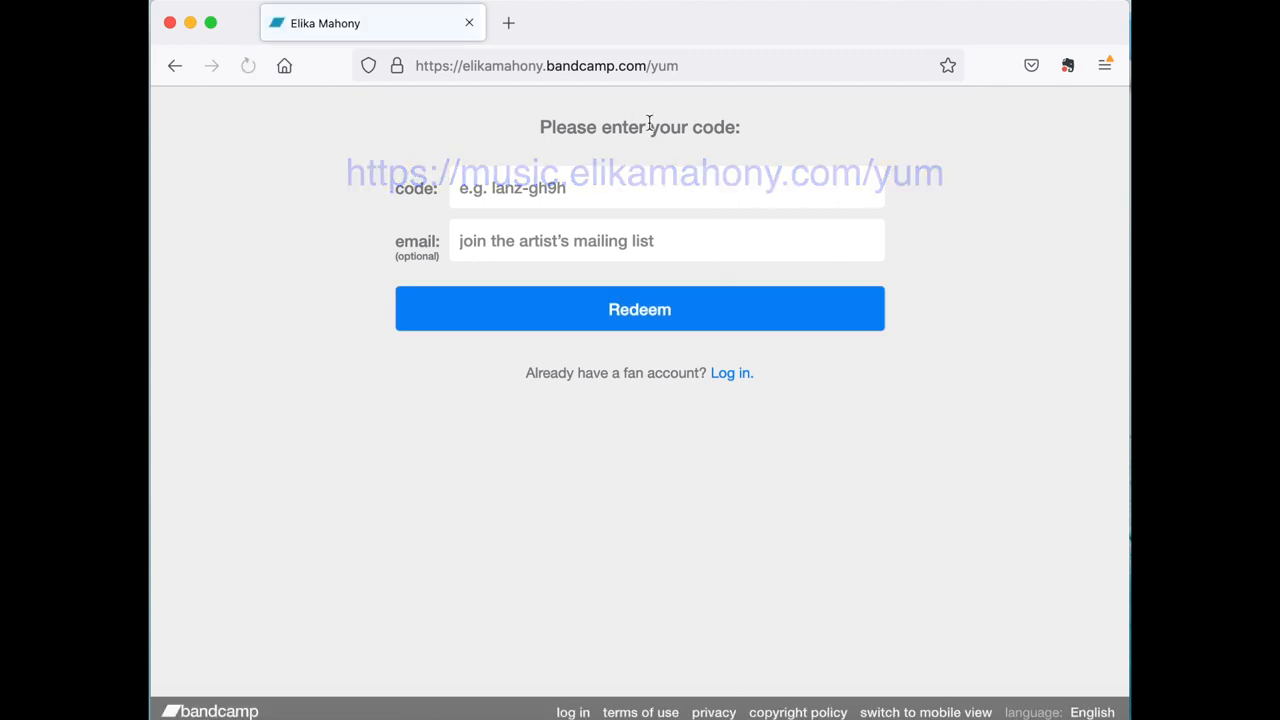
Step: Enter the download code and submit it with Redeem
left_click(666, 188)
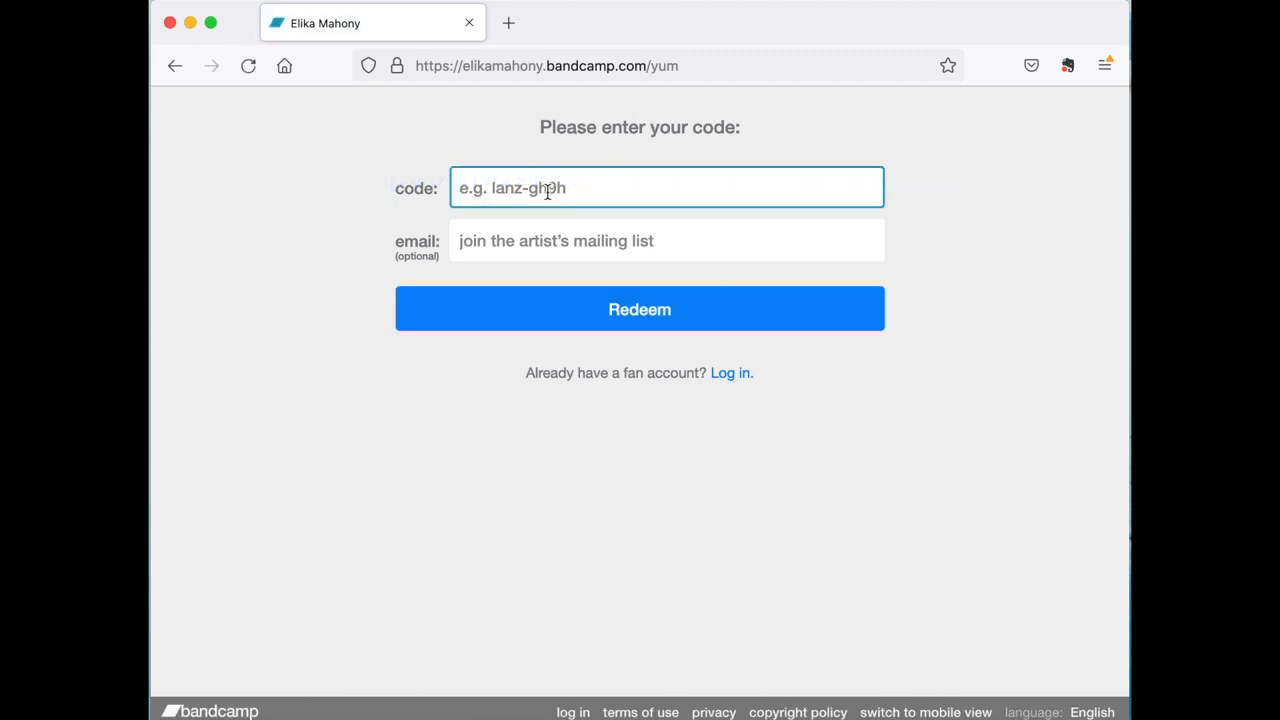
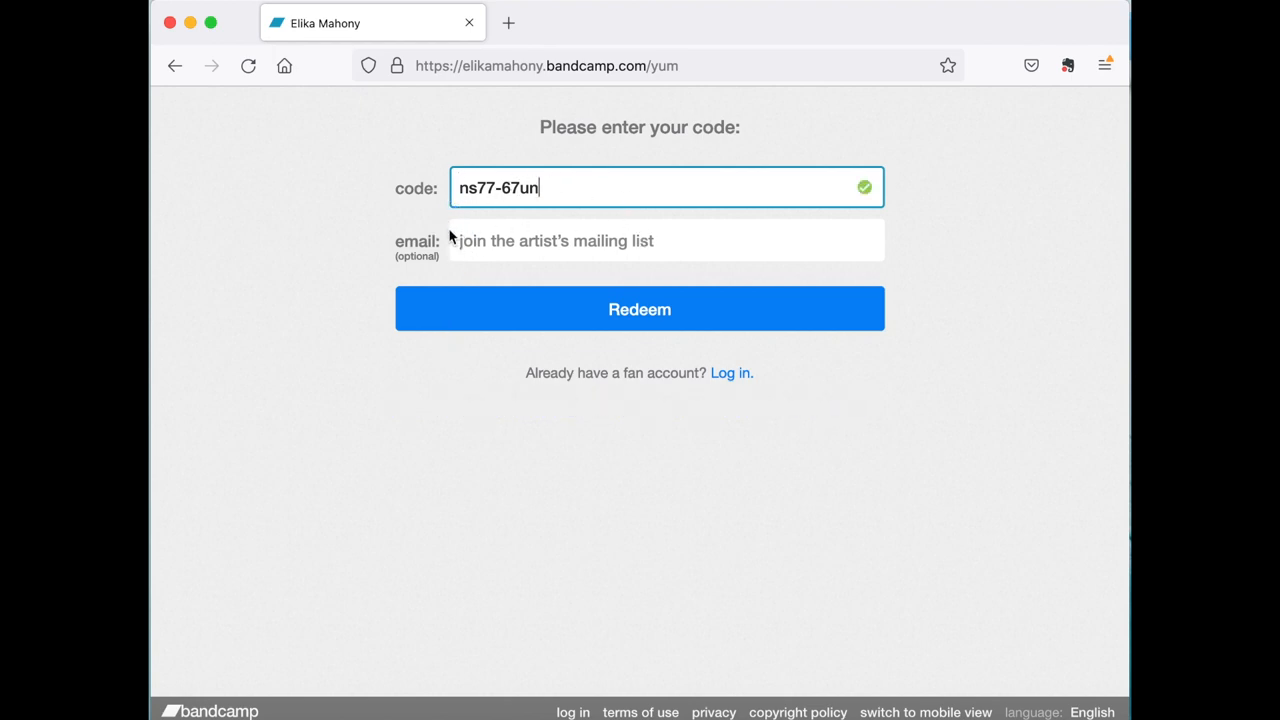
mouse_move(643, 278)
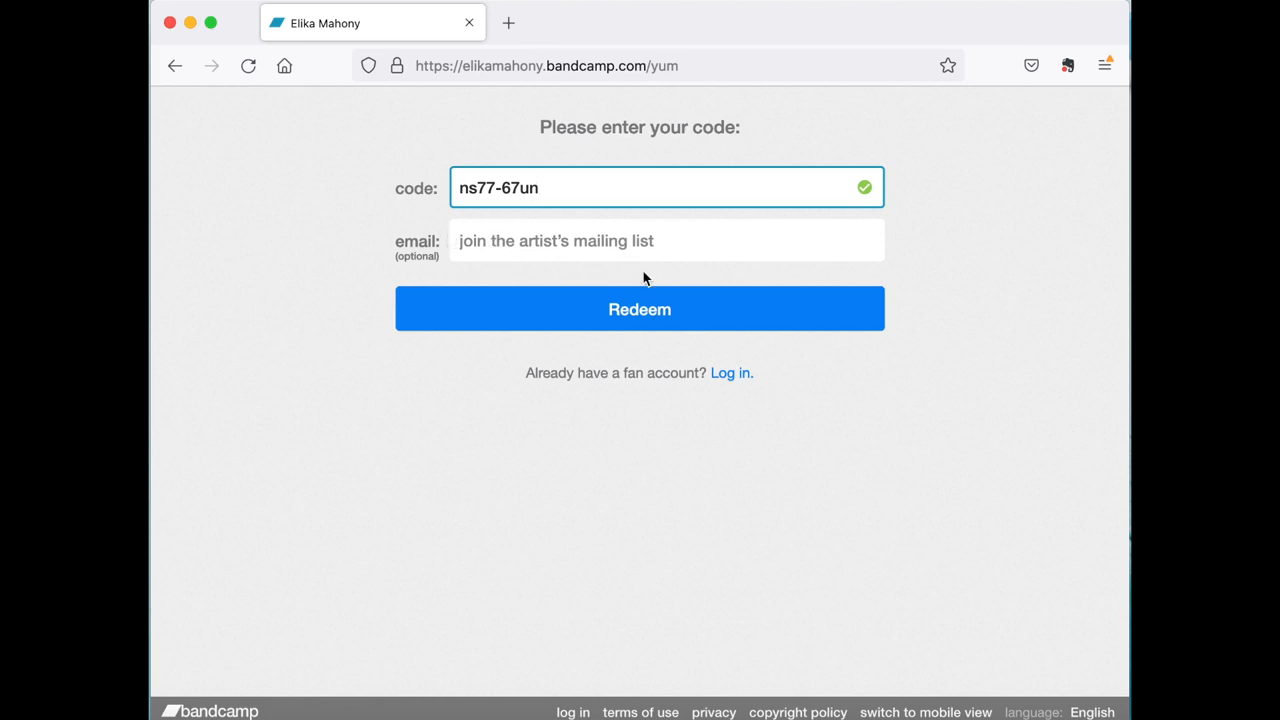
left_click(639, 309)
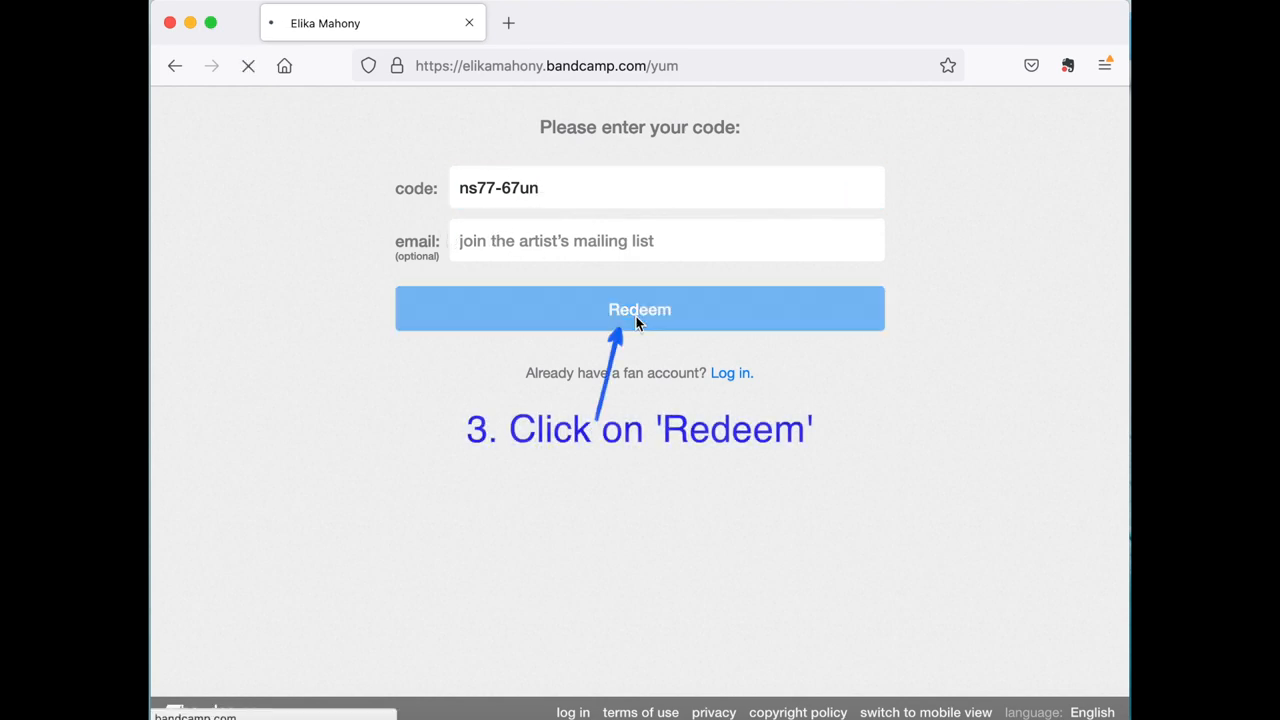
Step: Show The Divine Mystery's download format list, keeping MP3 V0 selected
left_click(639, 309)
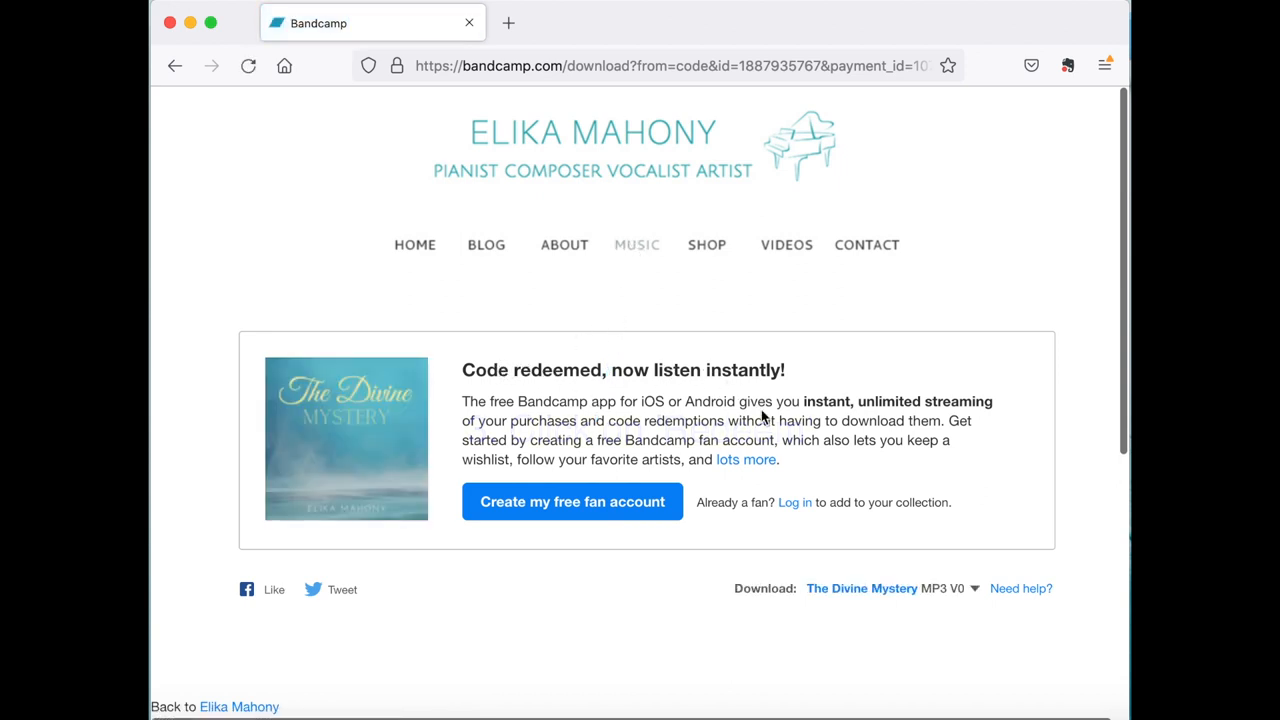
scroll("down", 3)
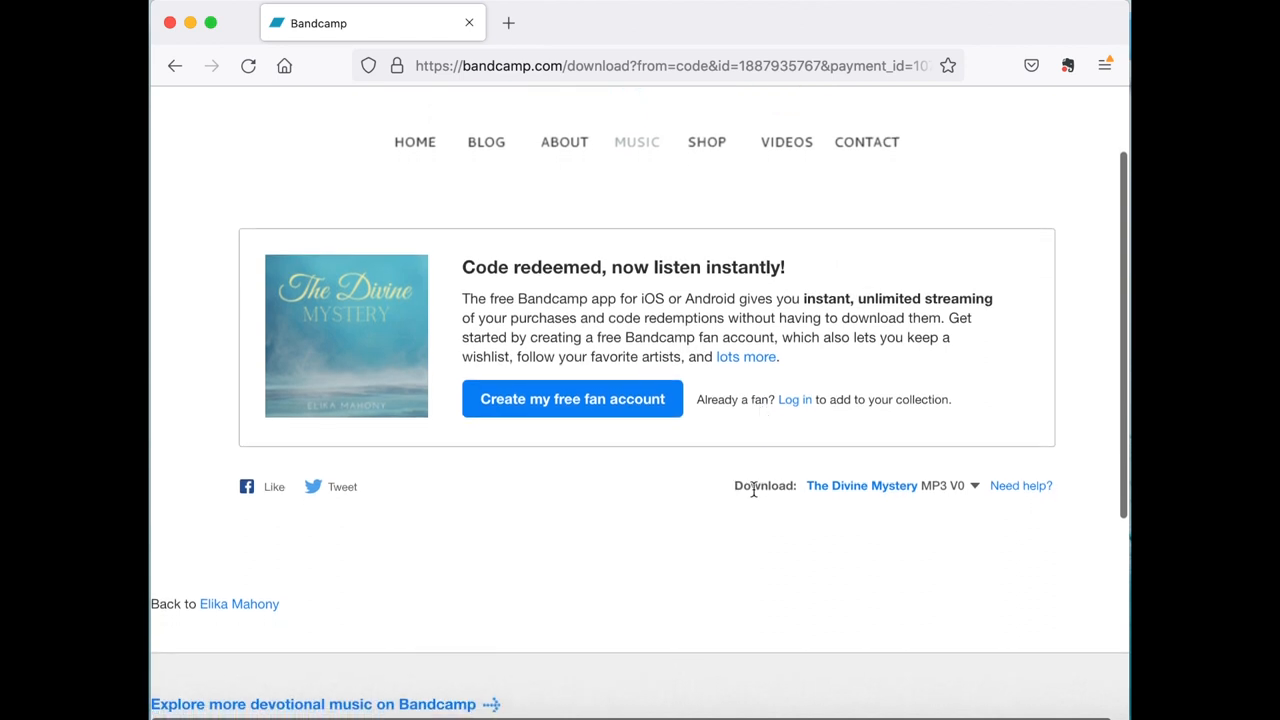
mouse_move(860, 485)
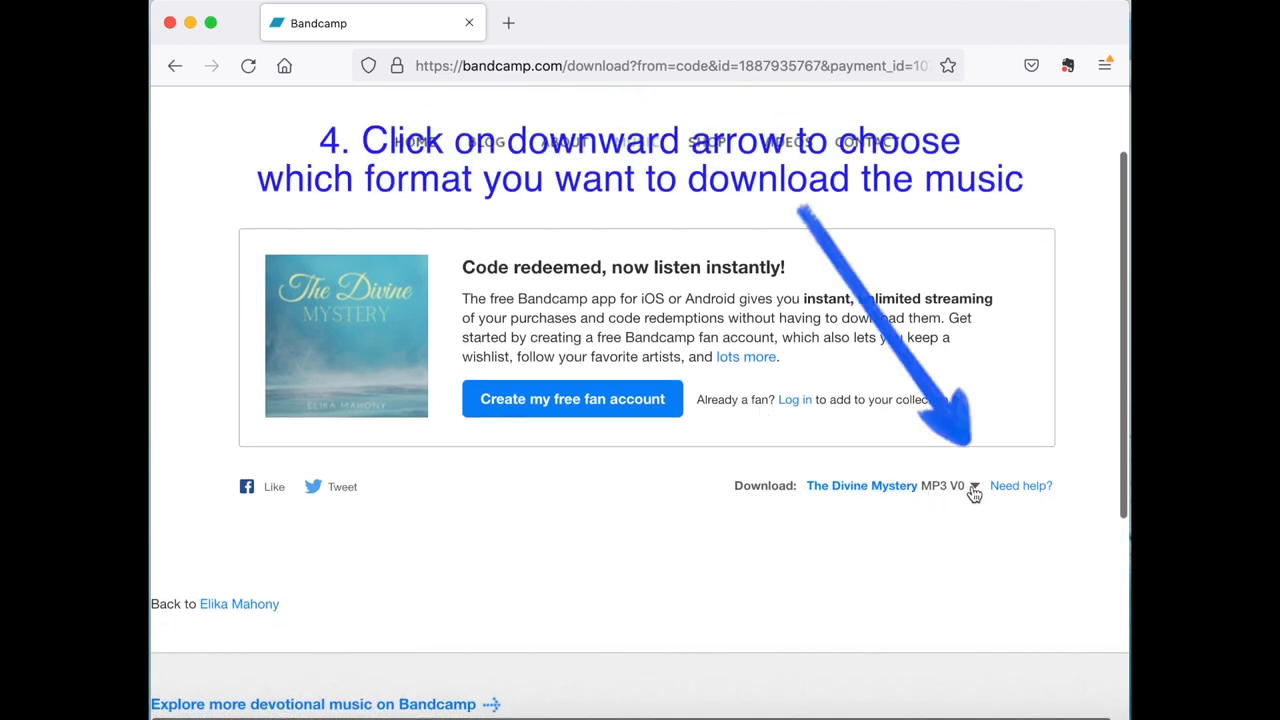
left_click(974, 485)
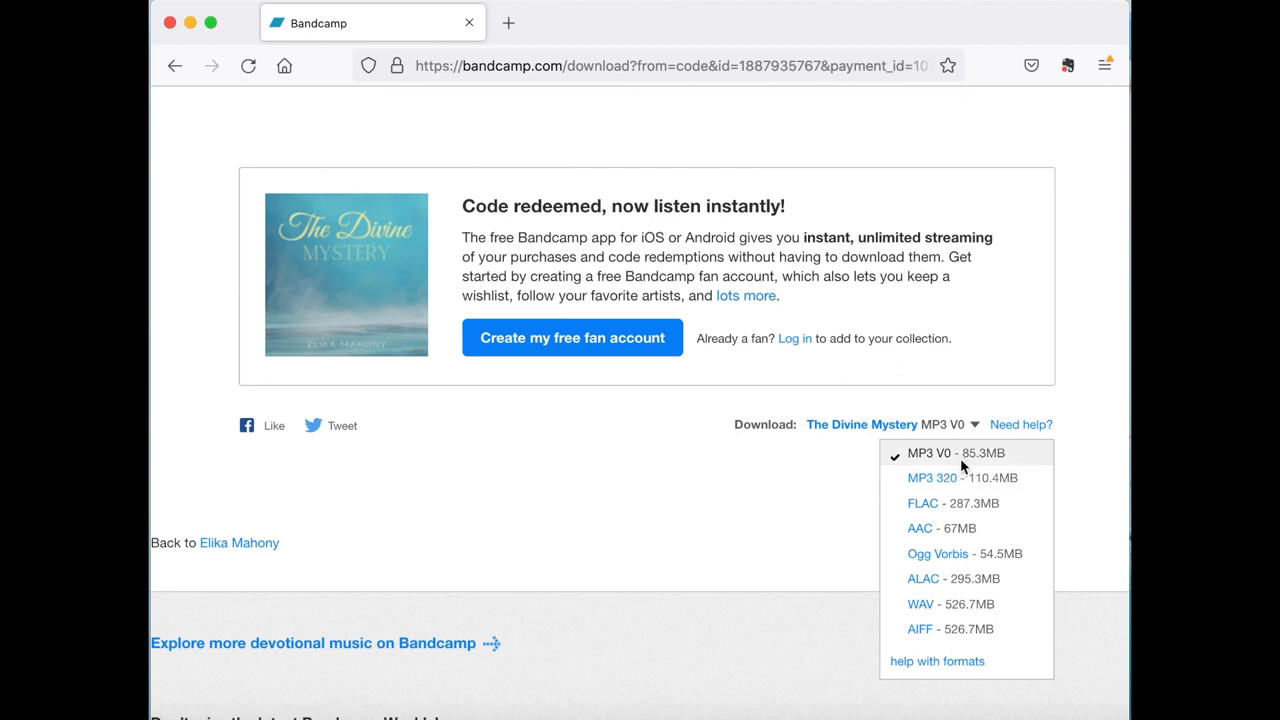
mouse_move(948, 558)
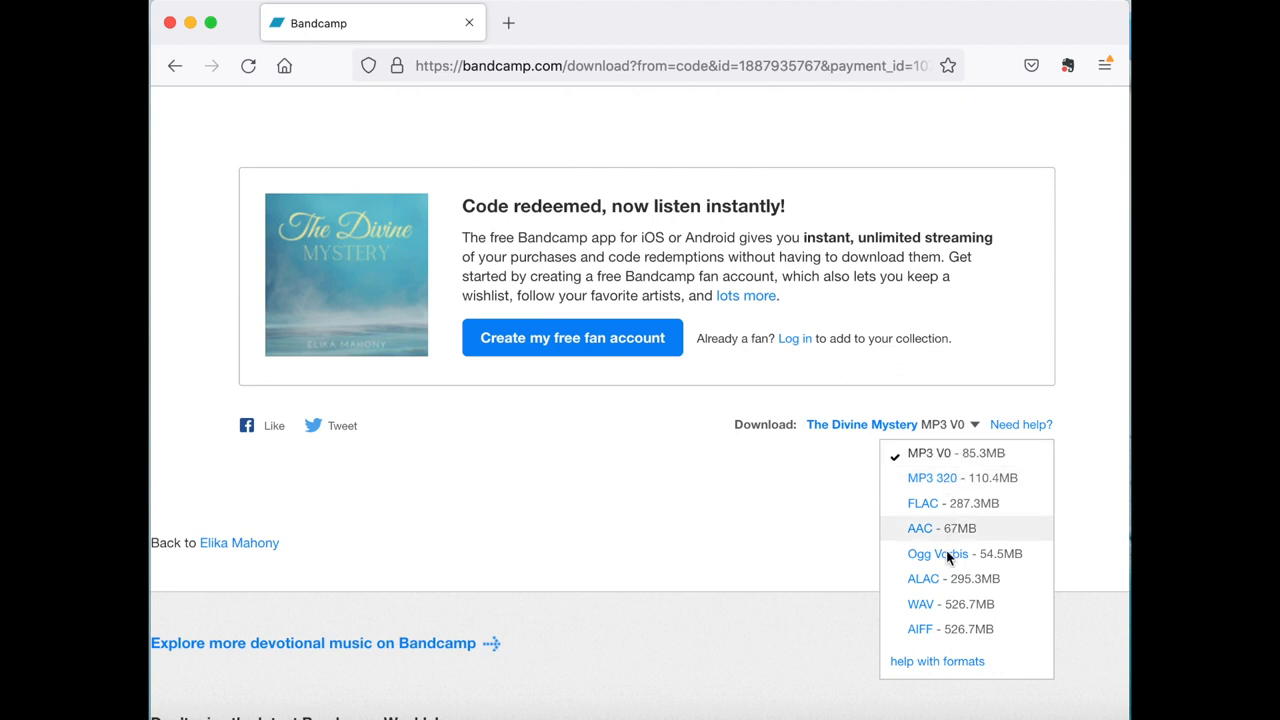
mouse_move(934, 453)
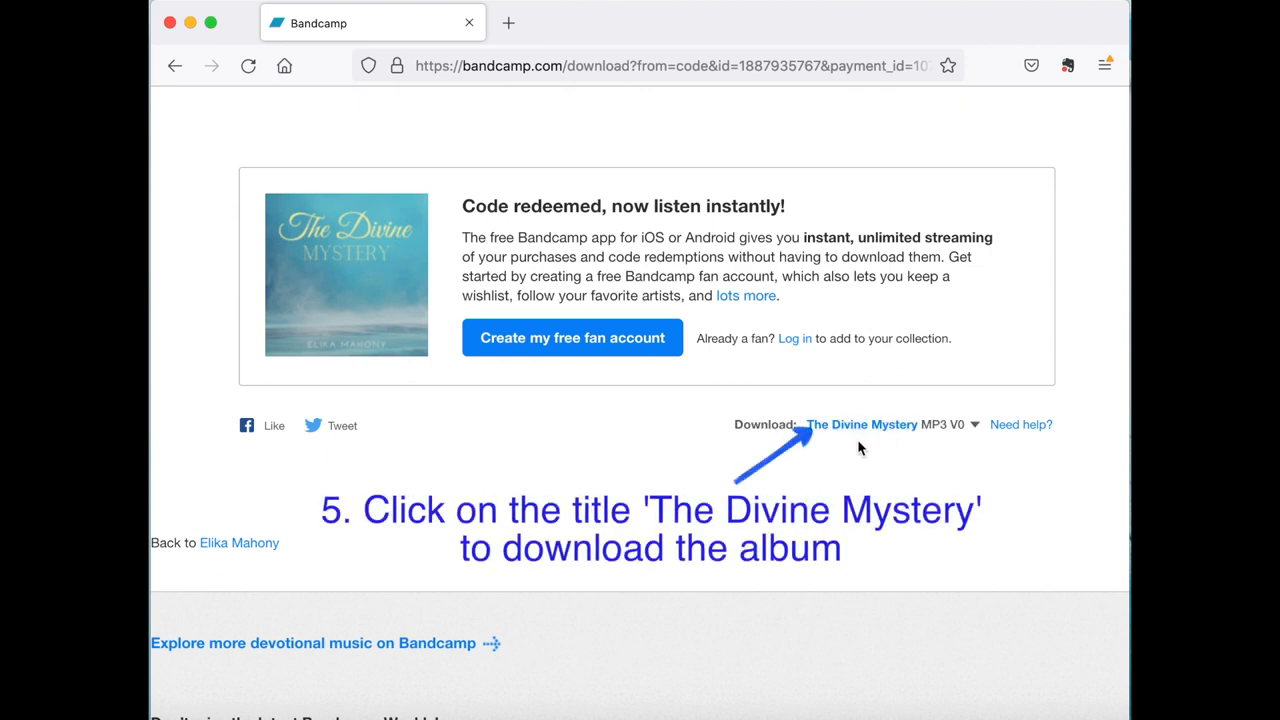
mouse_move(862, 424)
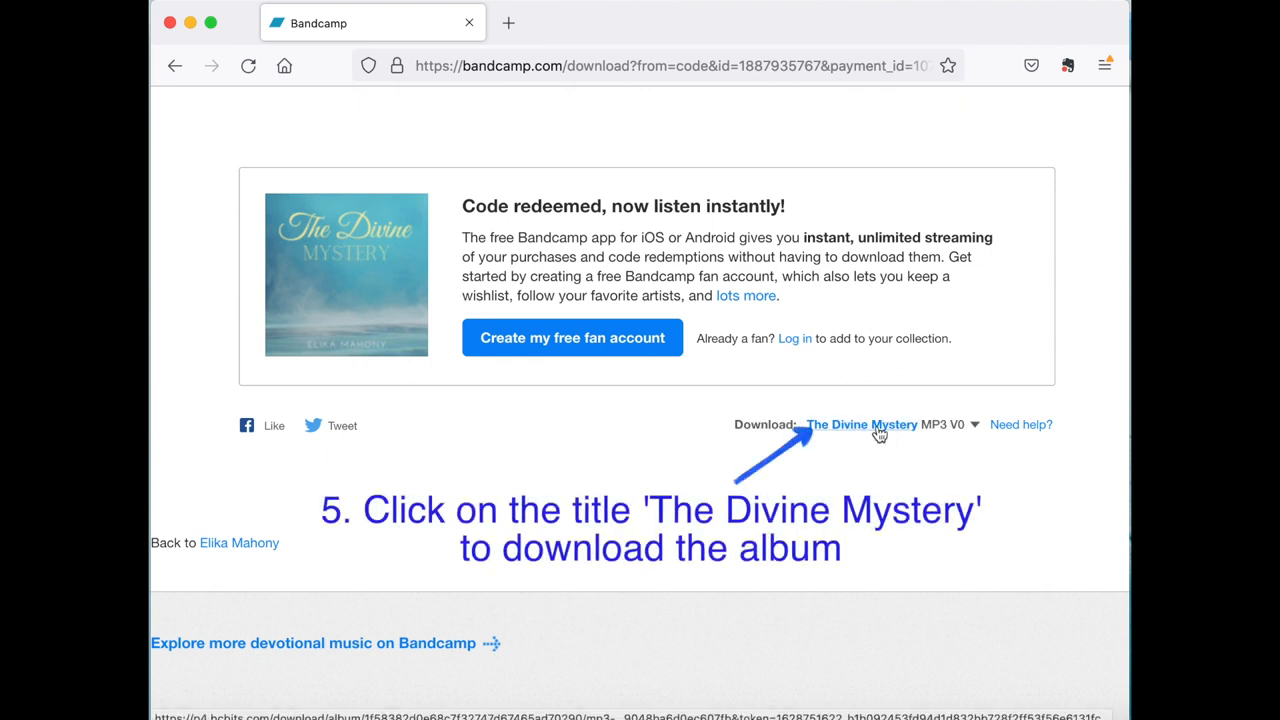
Step: Save The Divine Mystery MP3 V0 zip (85.3 MB) to the computer
scroll("down", 3)
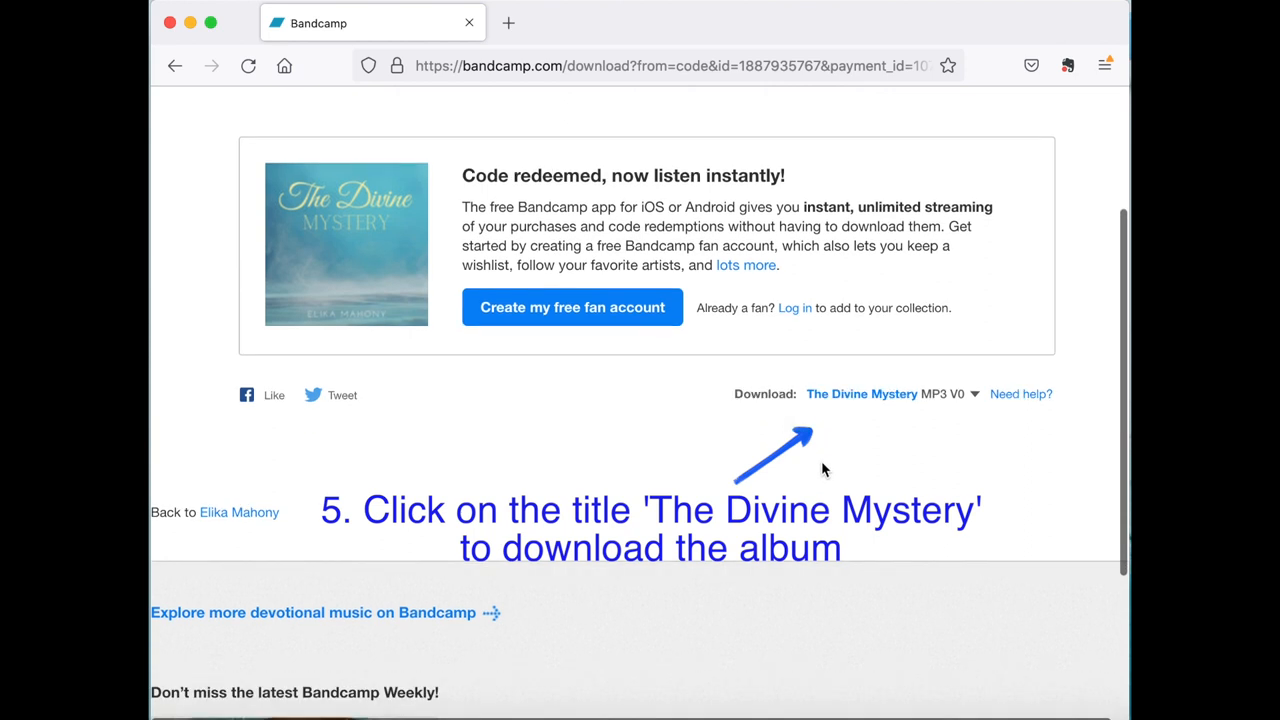
left_click(861, 393)
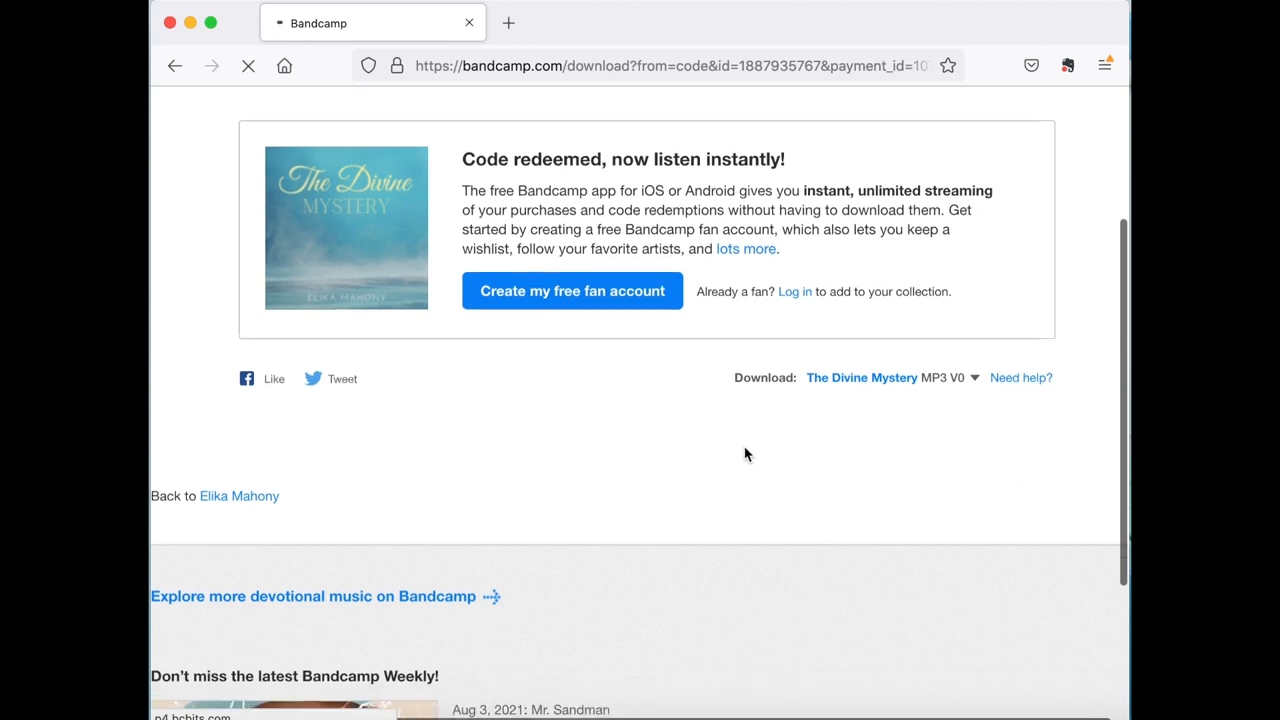
left_click(861, 377)
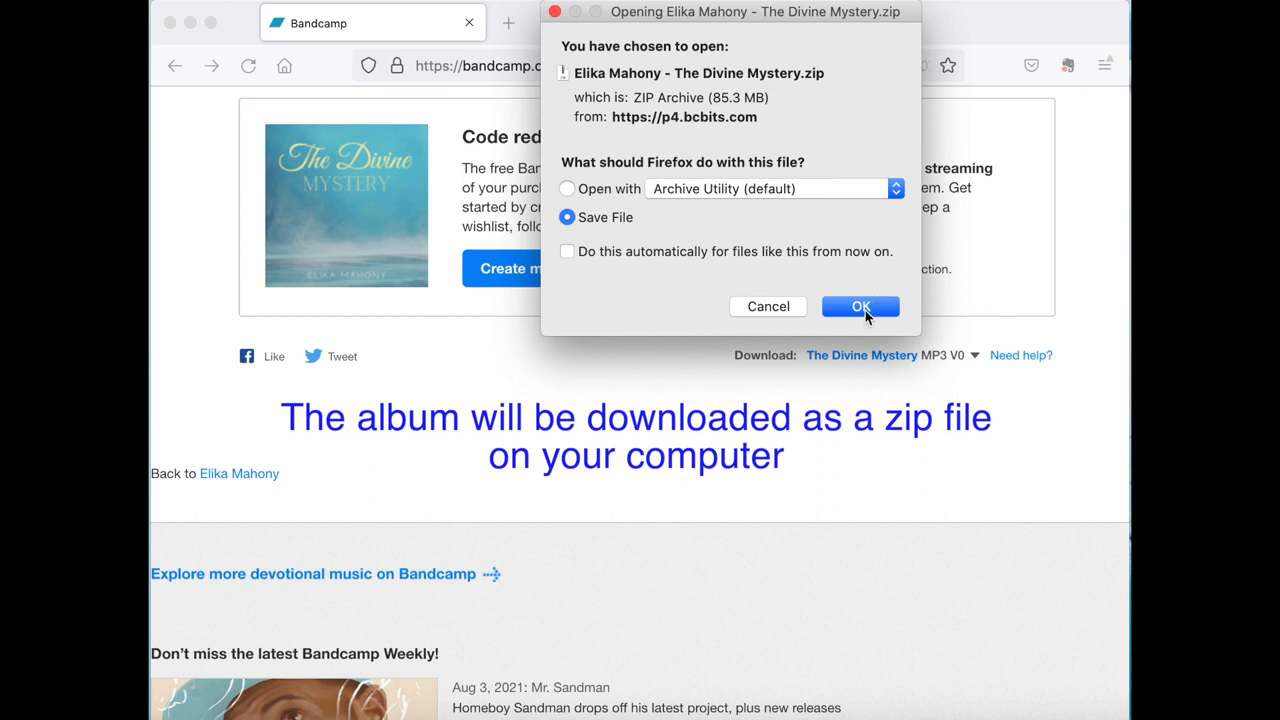
mouse_move(889, 311)
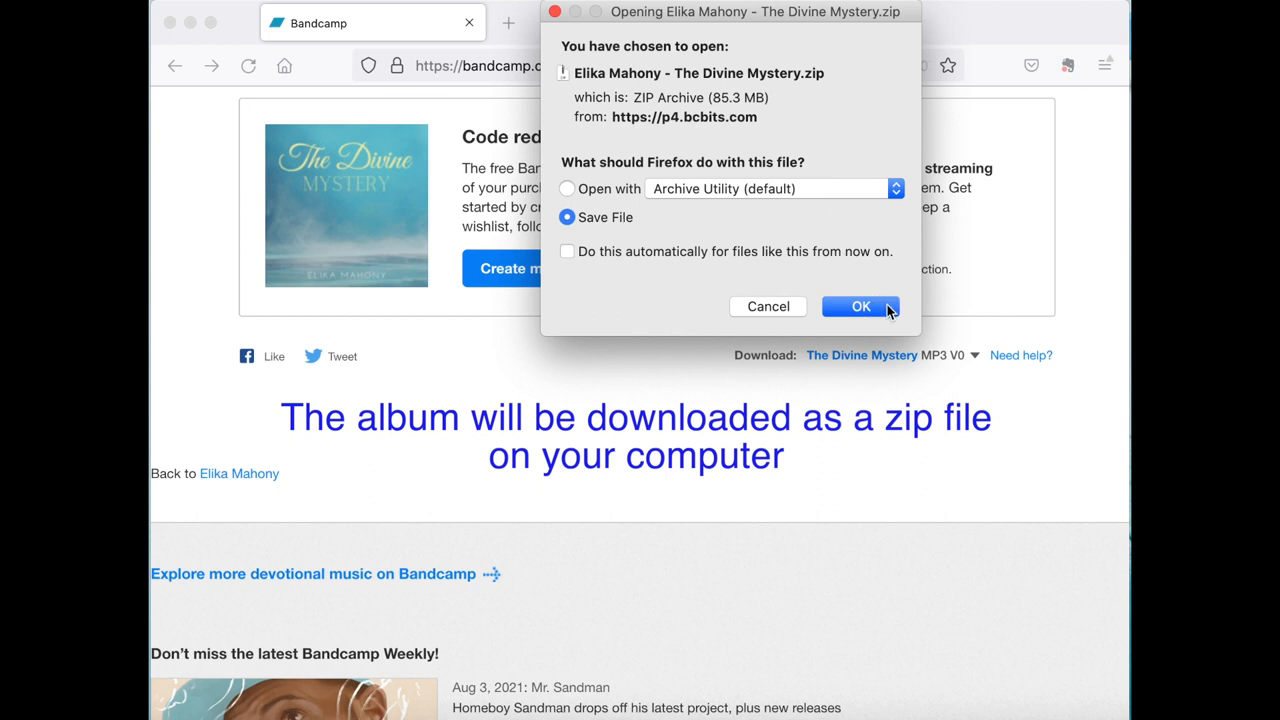
left_click(860, 306)
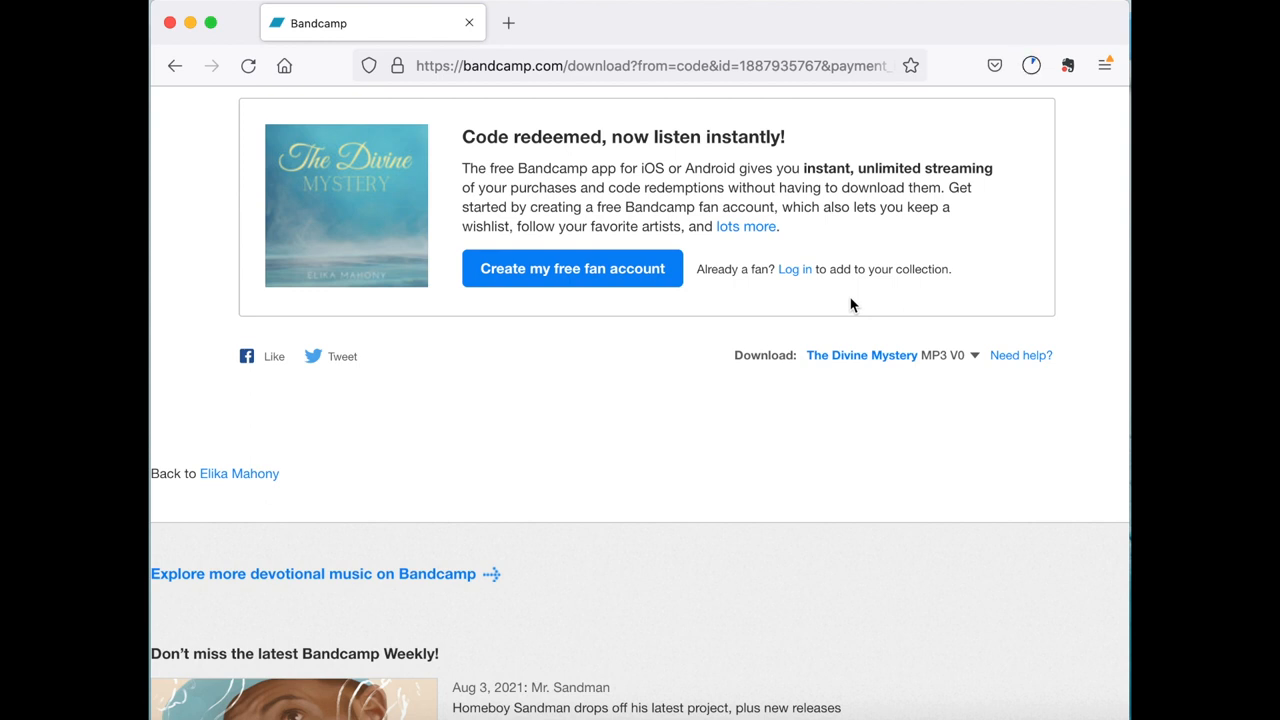
mouse_move(1000, 126)
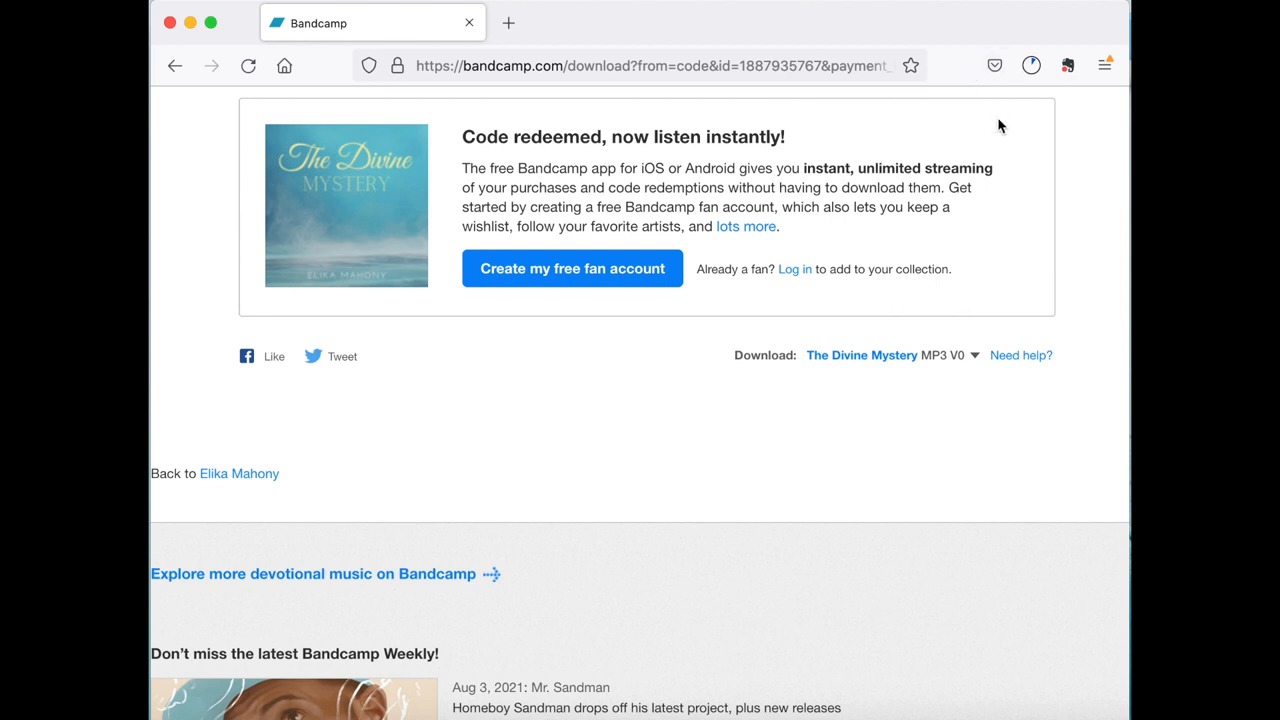
mouse_move(735, 140)
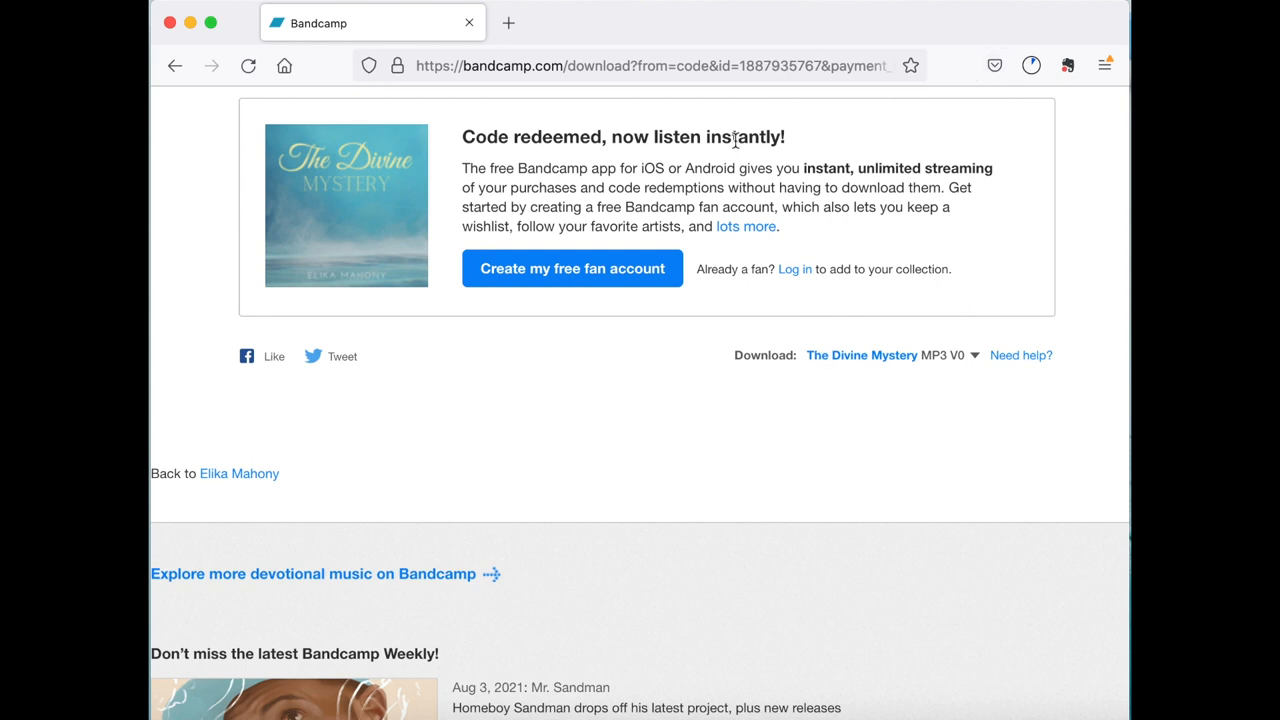
mouse_move(623, 28)
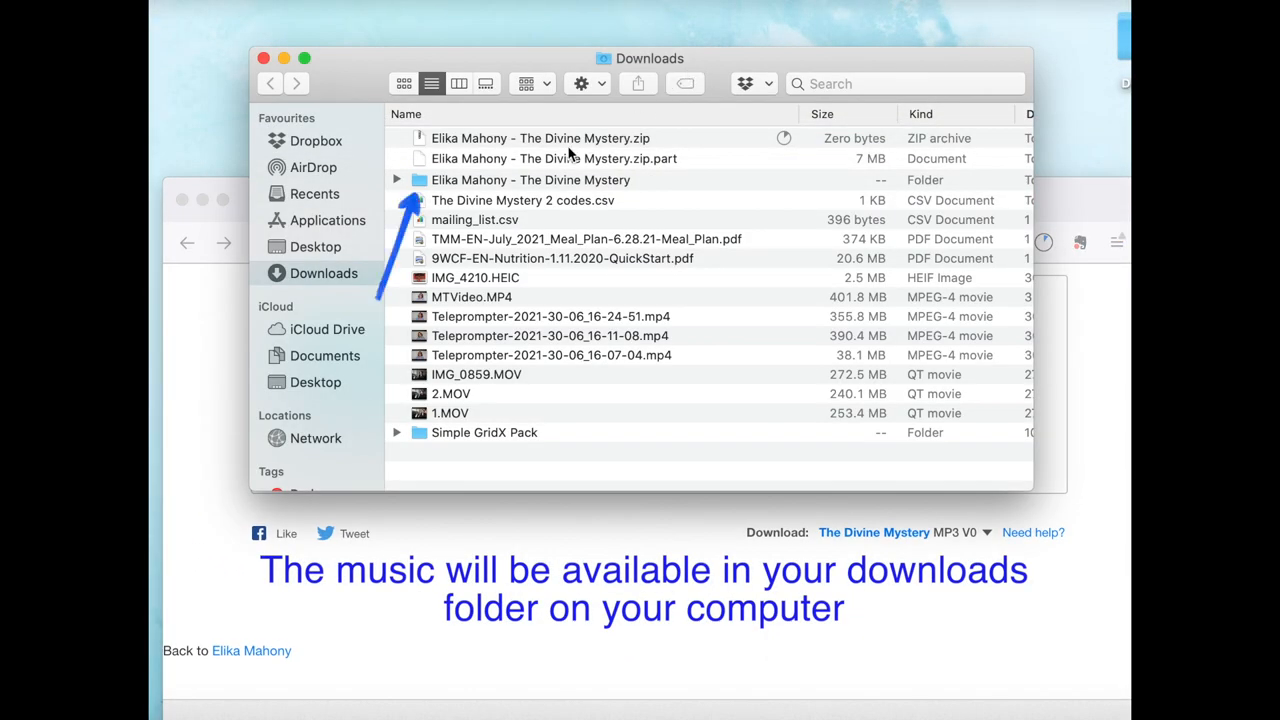
mouse_move(456, 140)
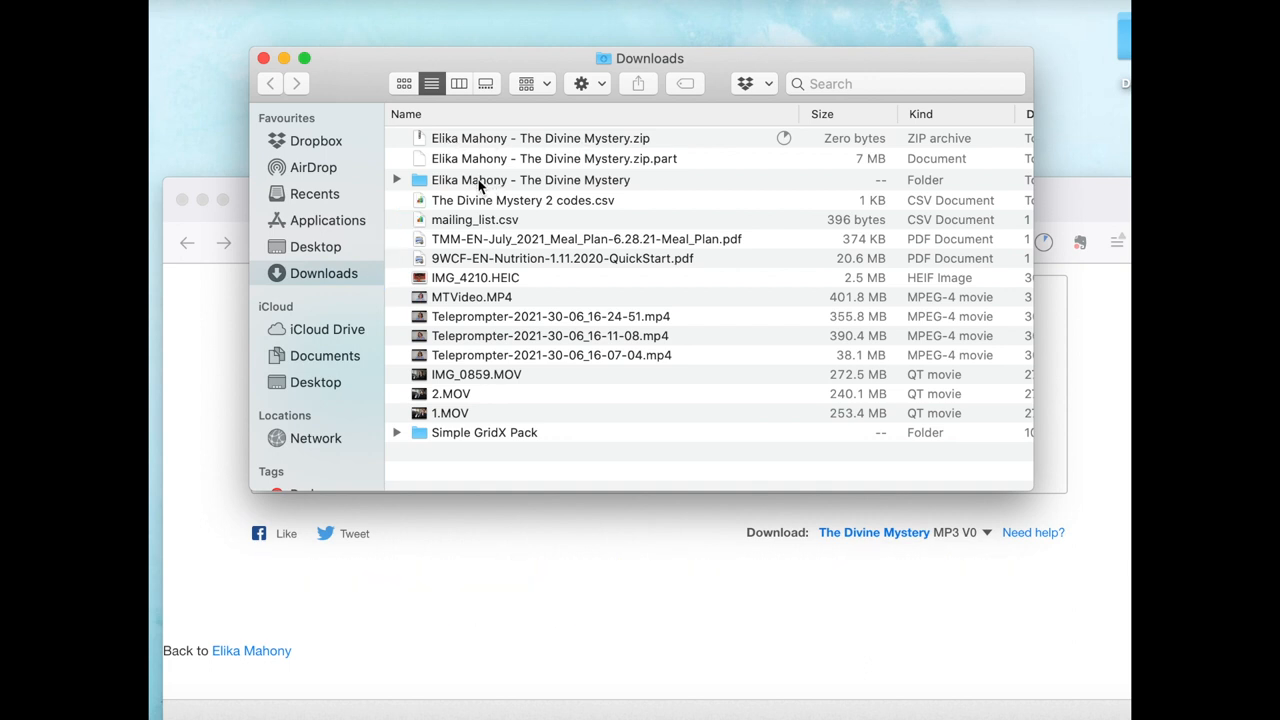
Step: View cover.png and the MP3 tracks in the Divine Mystery folder, then close it
double_click(530, 180)
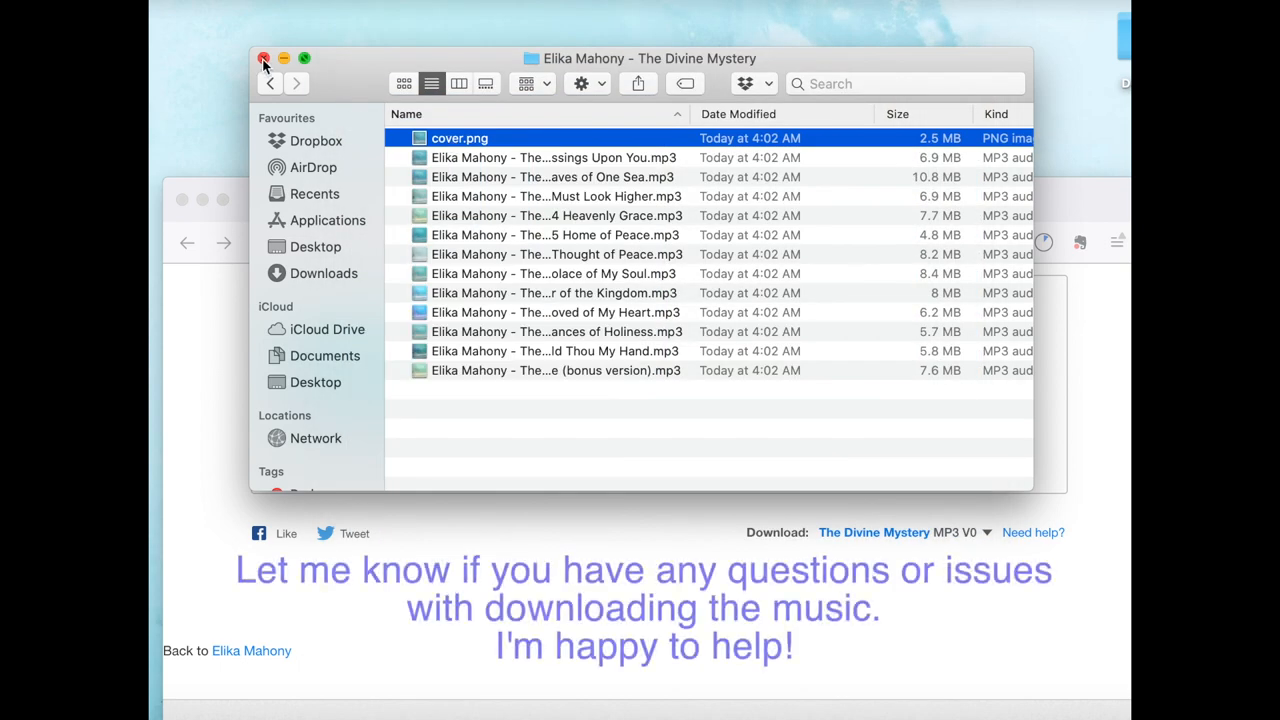
left_click(263, 58)
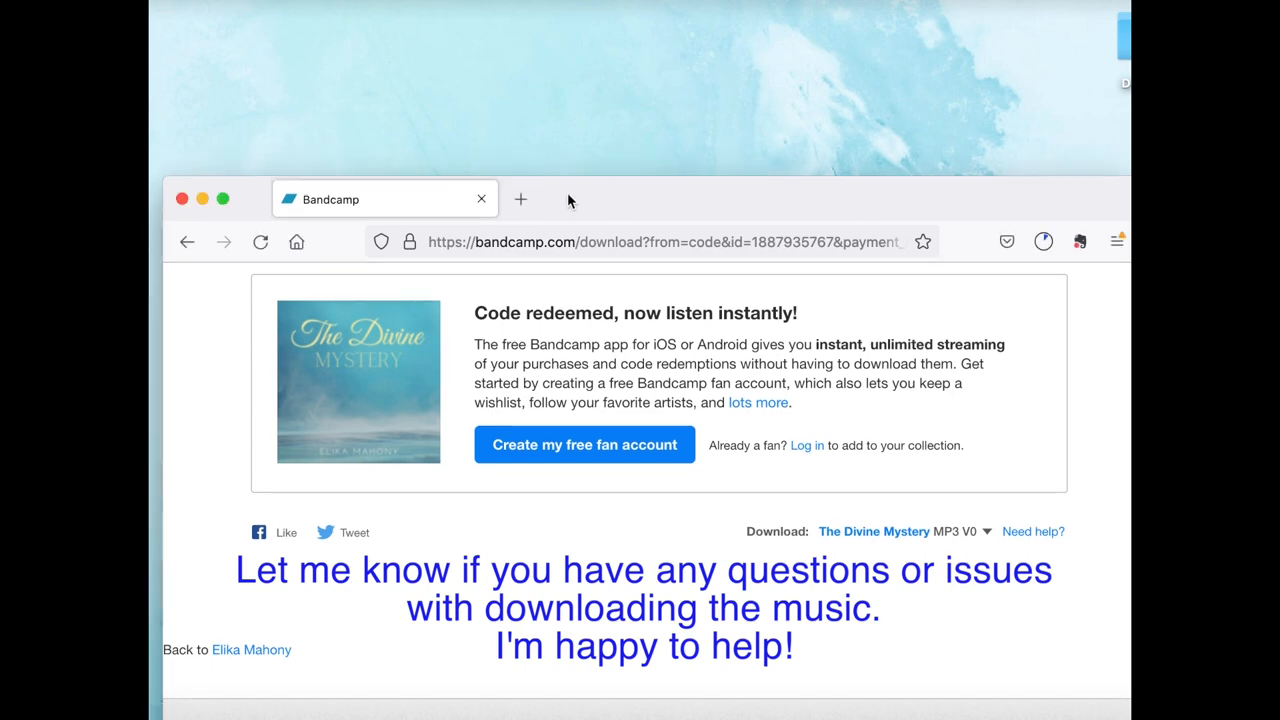